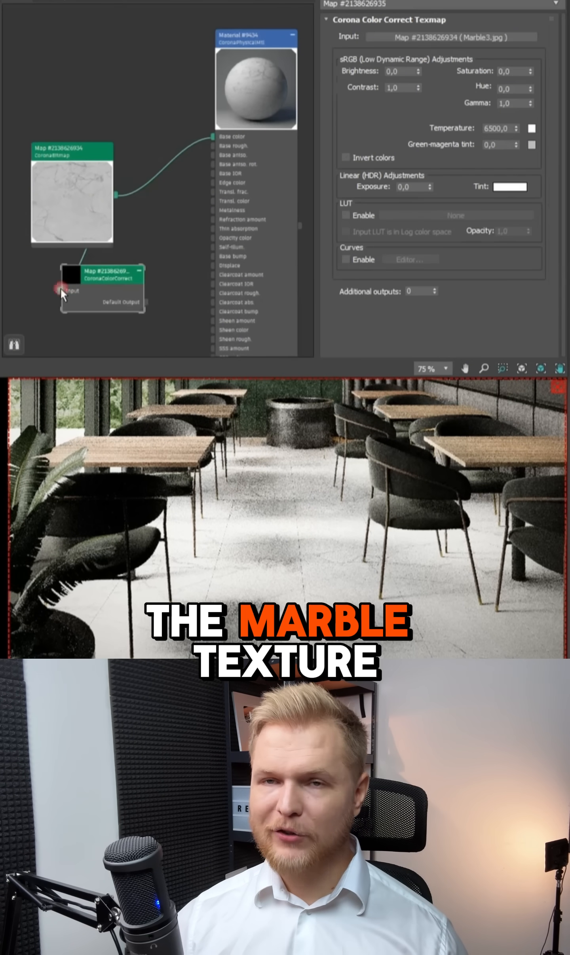
# - Wire the Marble3.jpg bitmap into the CoronaColorCorrect map's Input socket
pyautogui.click(365, 146)
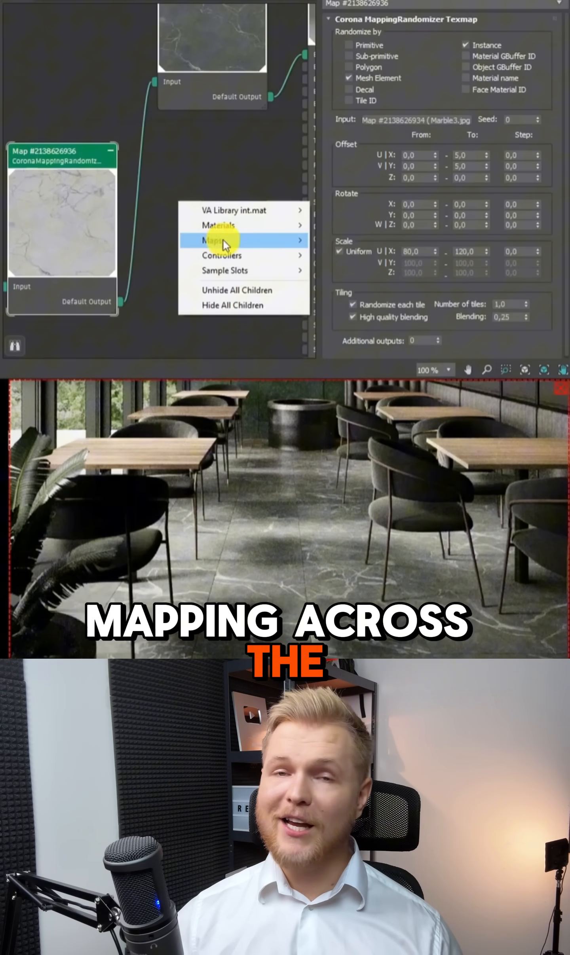
# - Add a Corona multi-texture map to the graph after the mapping randomizer
pyautogui.click(222, 241)
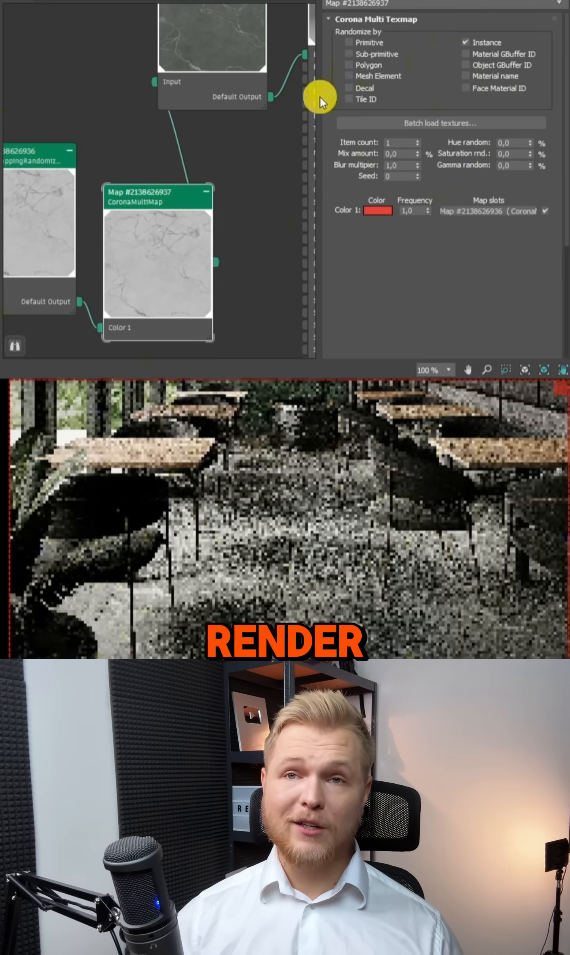
# - Set the CoronaMultiMap to randomize by Mesh Element so marble varies per tile
pyautogui.click(349, 75)
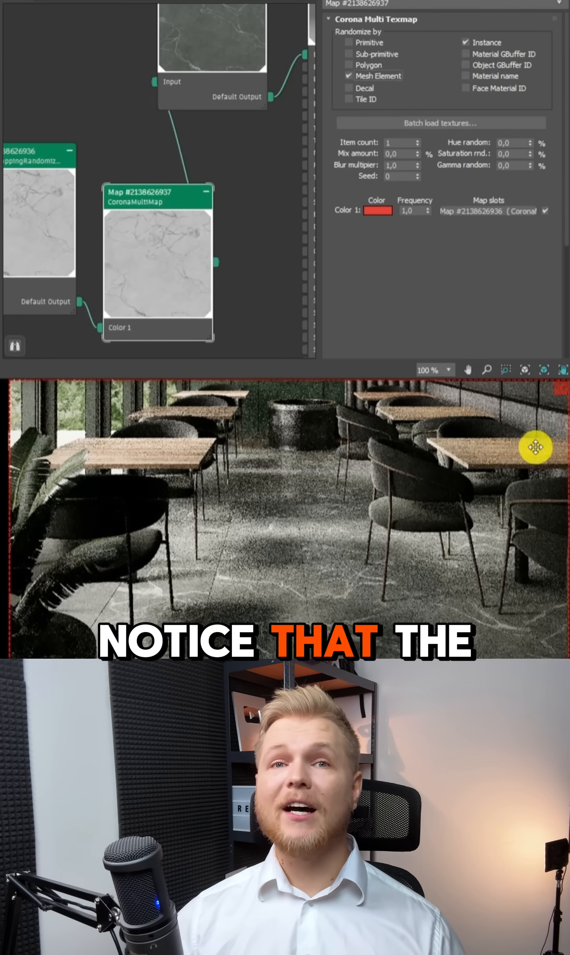